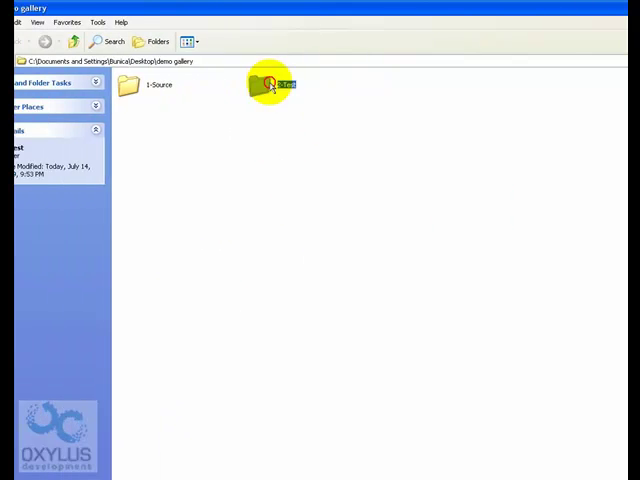
Preview the finished gallery SWF in Flash Player and scroll through the Vacation Pictures thumbnails.
double_click(268, 84)
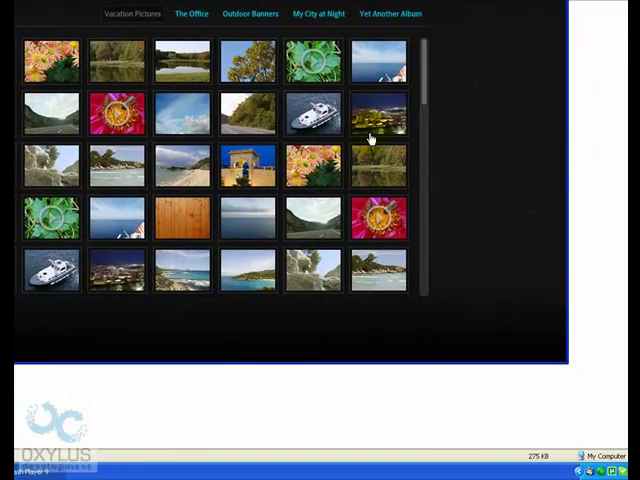
scroll("down", 3)
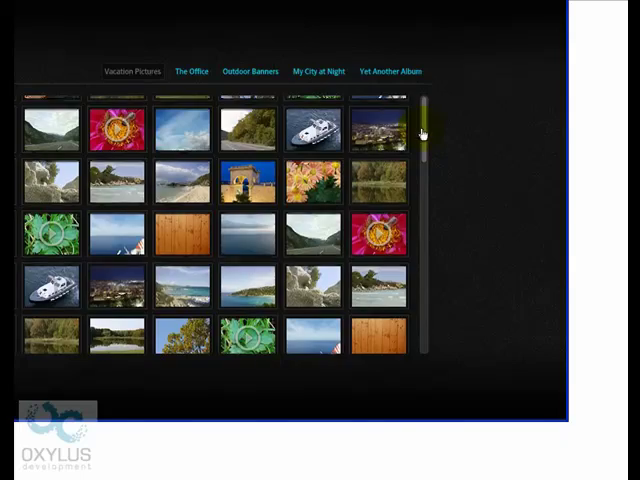
scroll("down", 3)
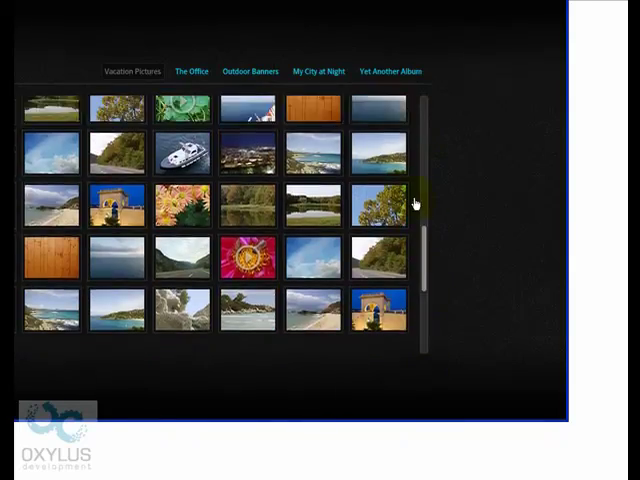
scroll("down", 3)
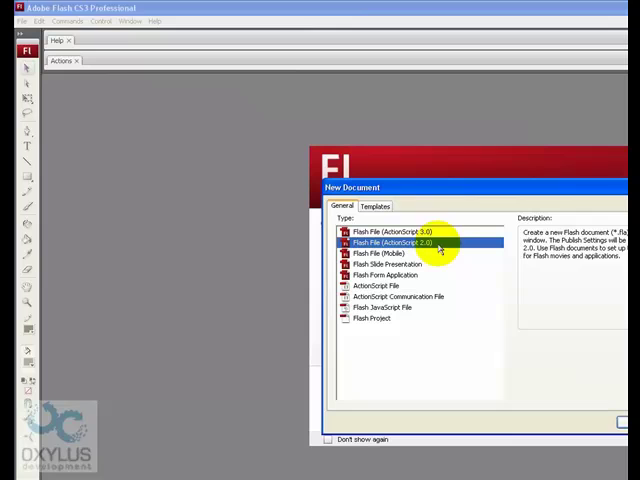
mouse_move(308, 272)
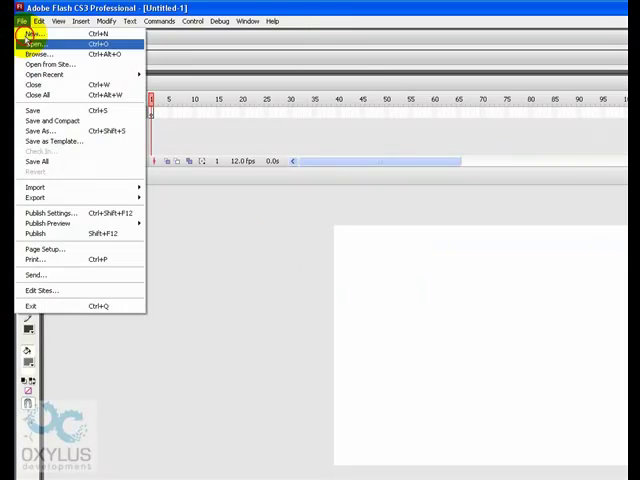
Save the new ActionScript 3.0 document as new_project in the demo gallery folder.
left_click(40, 130)
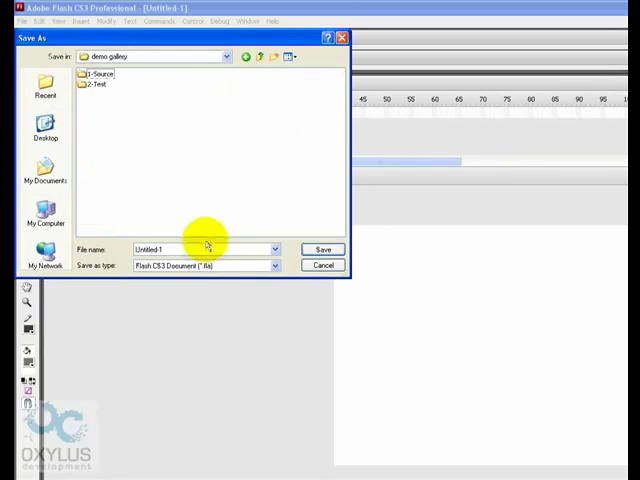
type("new_p")
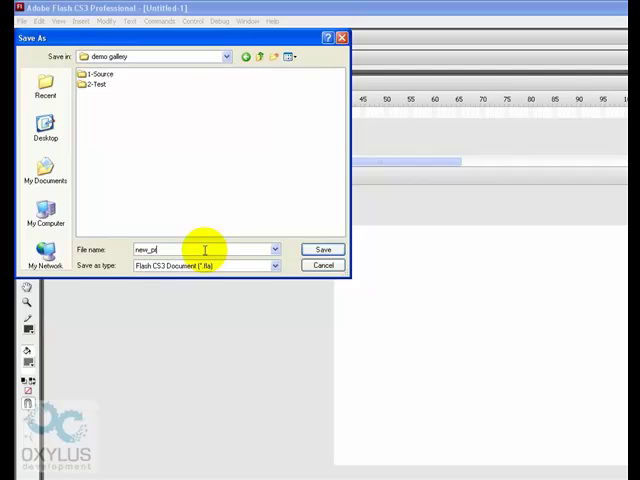
left_click(324, 250)
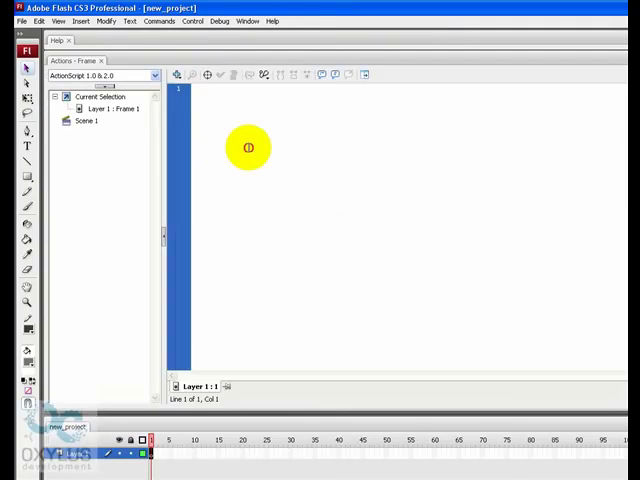
Declare 'var mcl = new MovieClipLoader' at the start of the frame 1 script.
type("var mc1:MovieClipLoader")
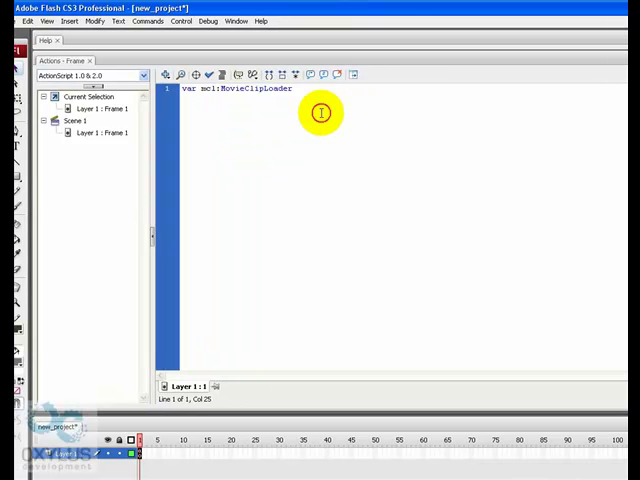
type("= m")
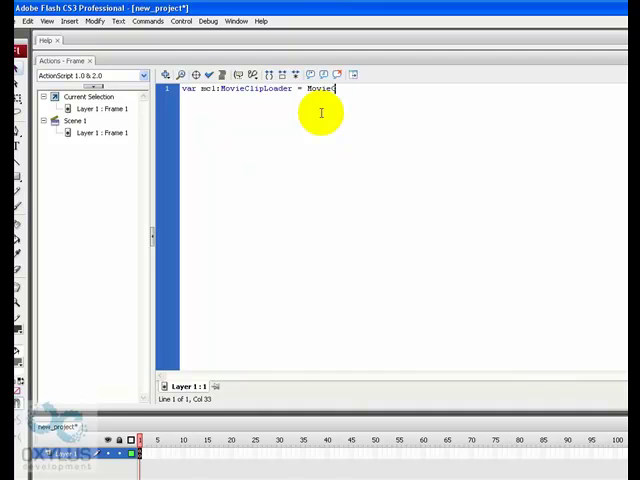
type("new Movie")
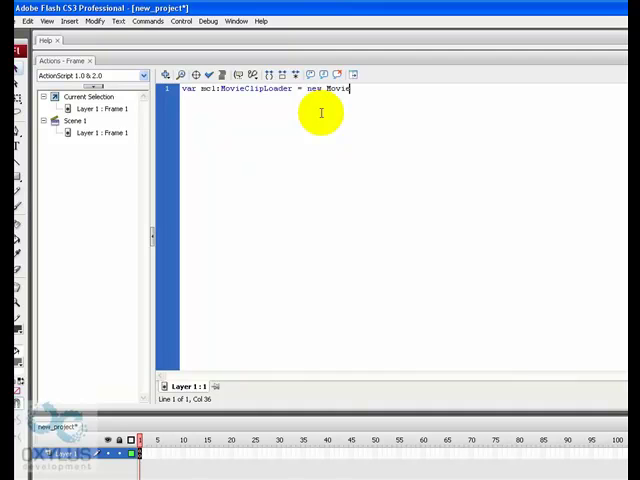
type("ClipLoader();")
left_click(400, 98)
type("mcl.loadClip(\"")
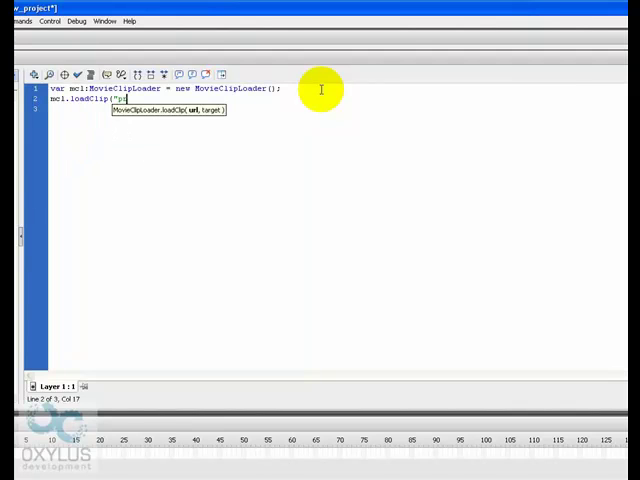
Add the loadClip call for preview.swf and convert the grey rectangle into a movie clip symbol.
type("preview.")
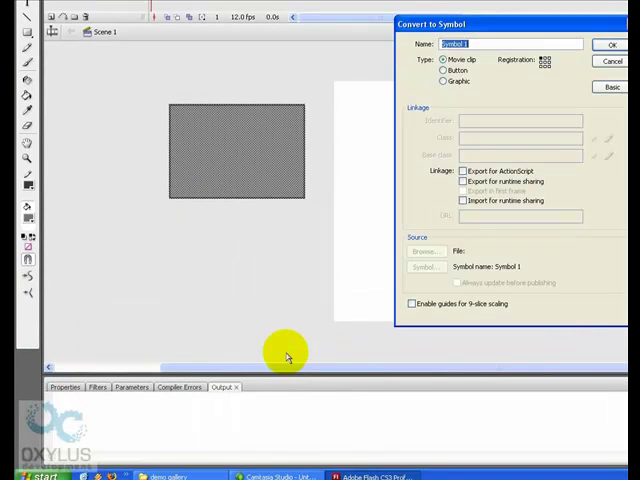
left_click(612, 44)
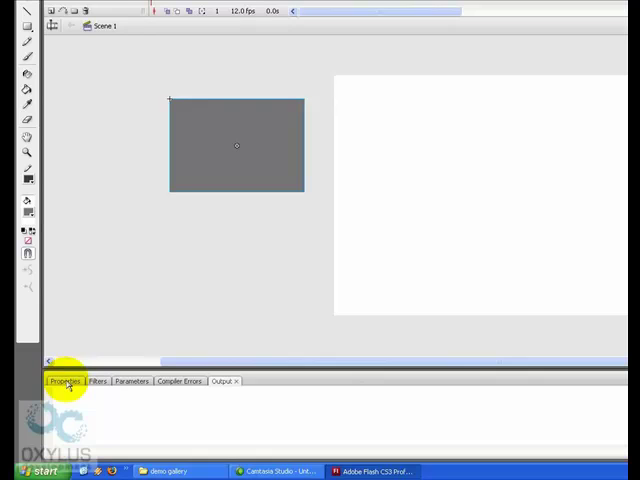
left_click(64, 380)
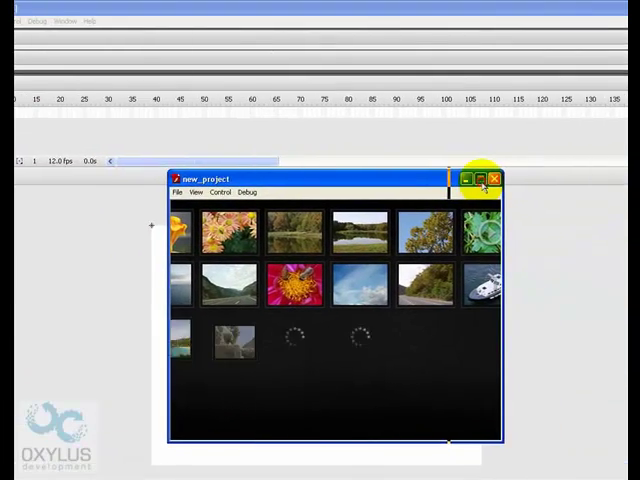
Test the movie to see the gallery load inside it, then close the test window.
left_click(476, 180)
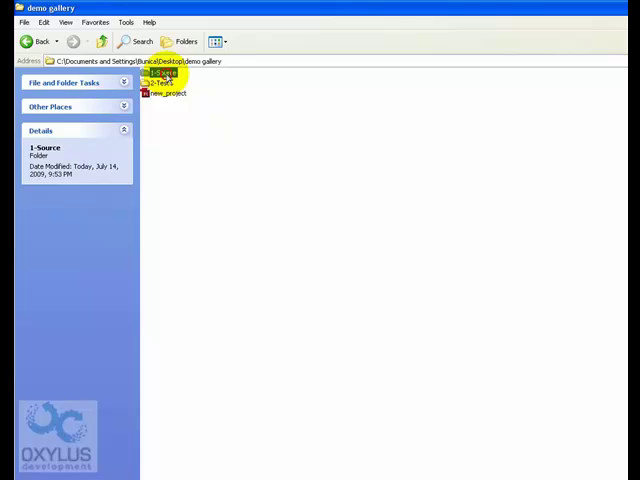
Copy the three folders inside 1-Source.
double_click(160, 72)
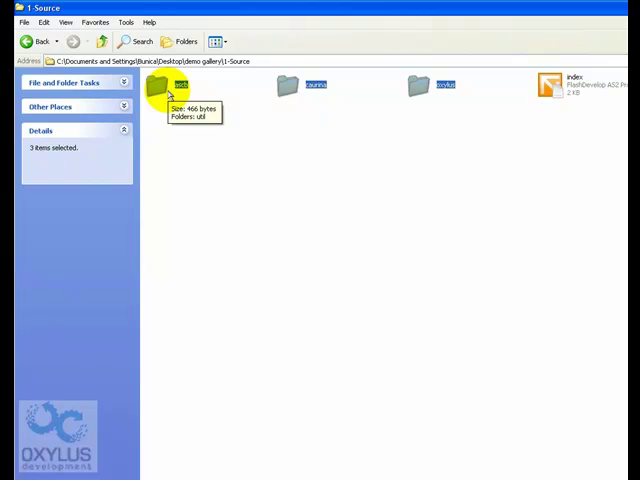
right_click(172, 84)
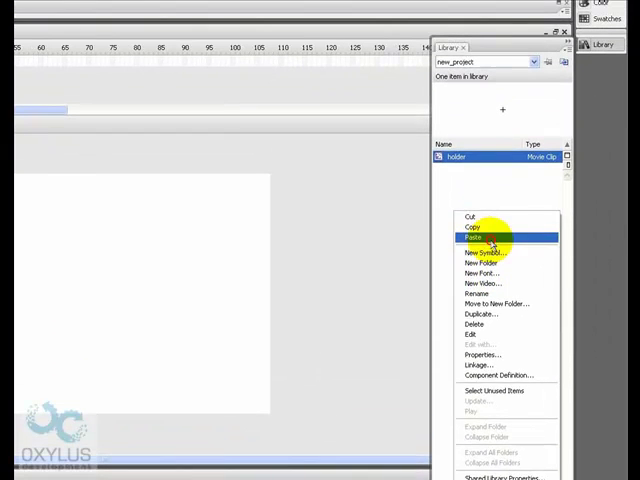
Paste the copied gallery clips into the new project's Library panel.
left_click(478, 240)
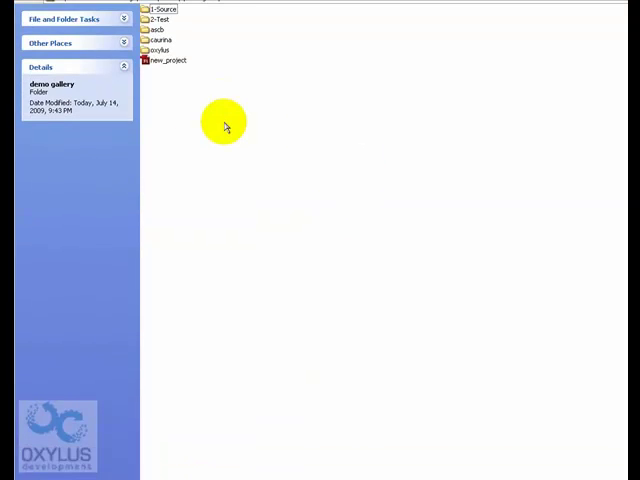
Check the copied items in demo gallery, looking inside the oxylus folder and returning.
left_click(164, 122)
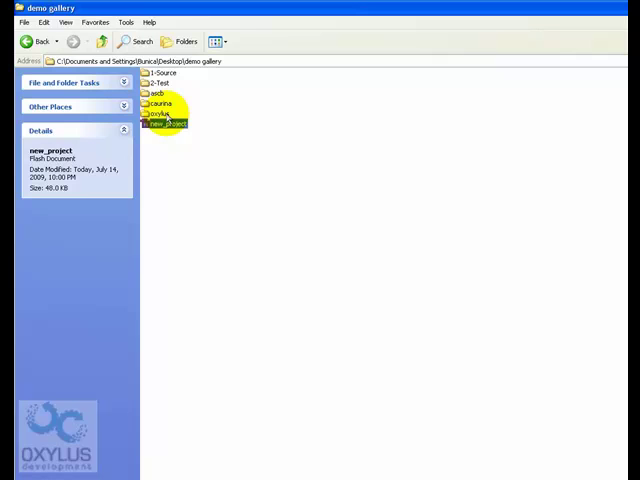
left_click(160, 112)
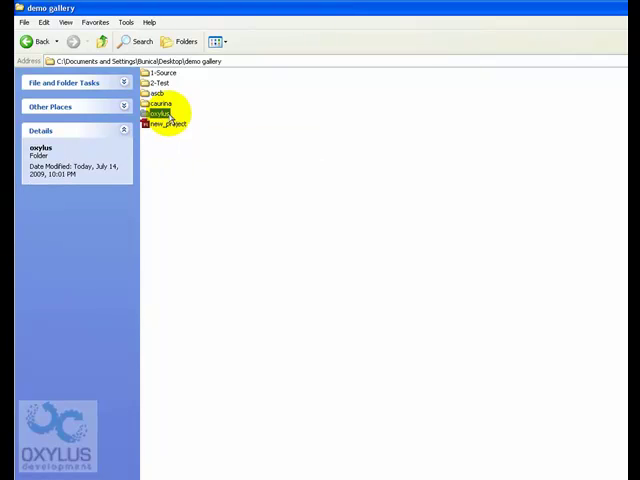
left_click(156, 92)
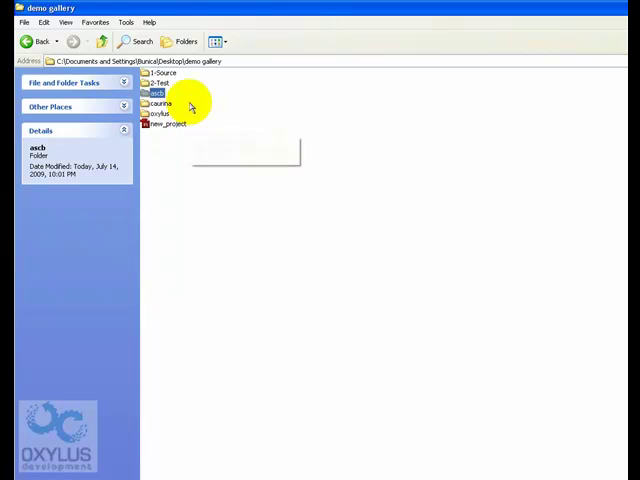
double_click(158, 112)
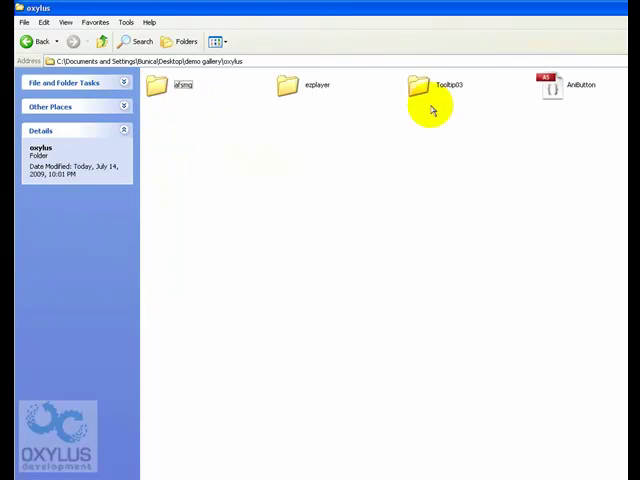
left_click(36, 40)
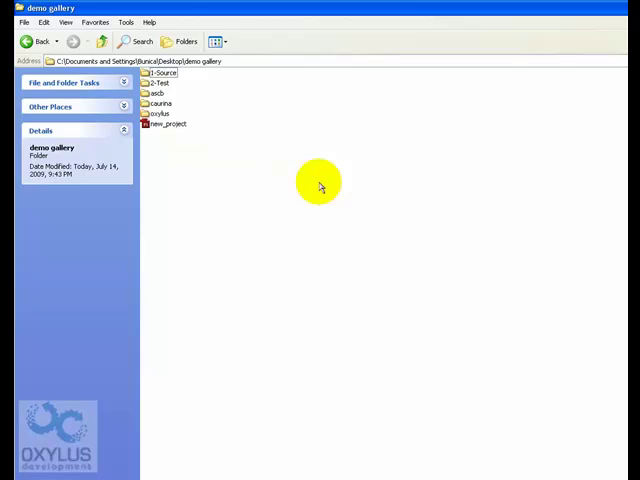
mouse_move(288, 200)
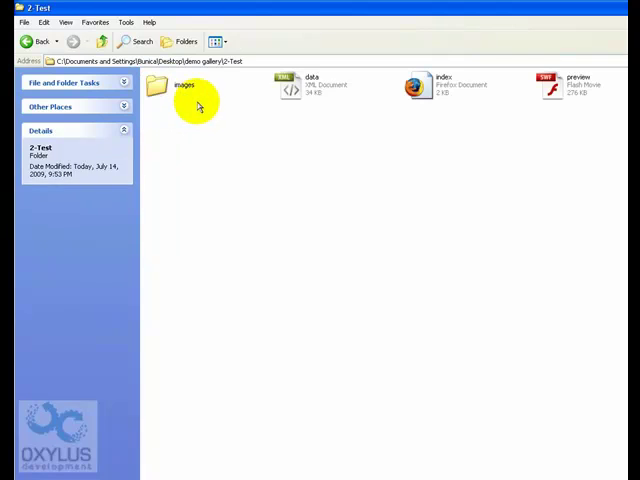
Copy the images folder and data XML file from 2-Test.
left_click(312, 84)
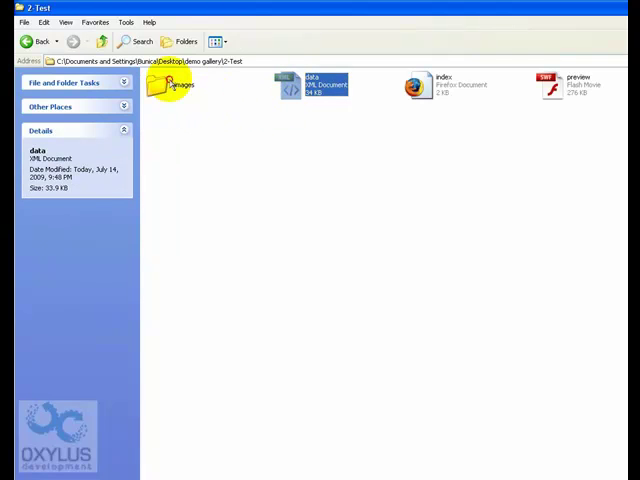
right_click(176, 84)
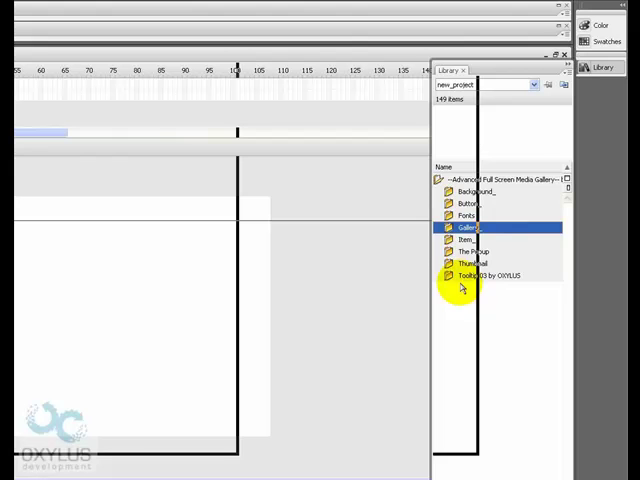
Expand the media gallery's Background folder in the library to show its Assets and Background items.
left_click(474, 192)
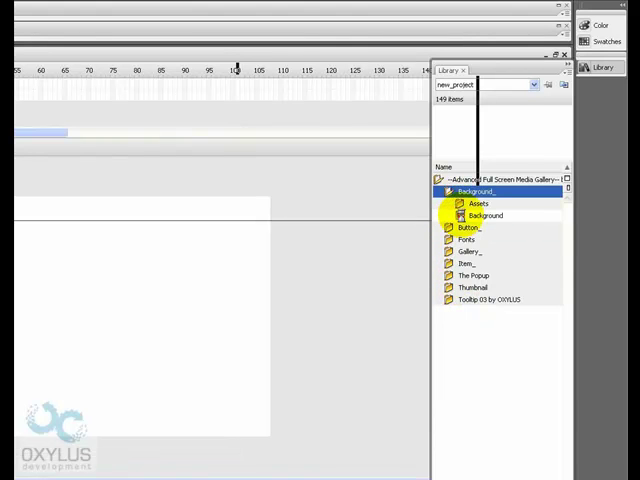